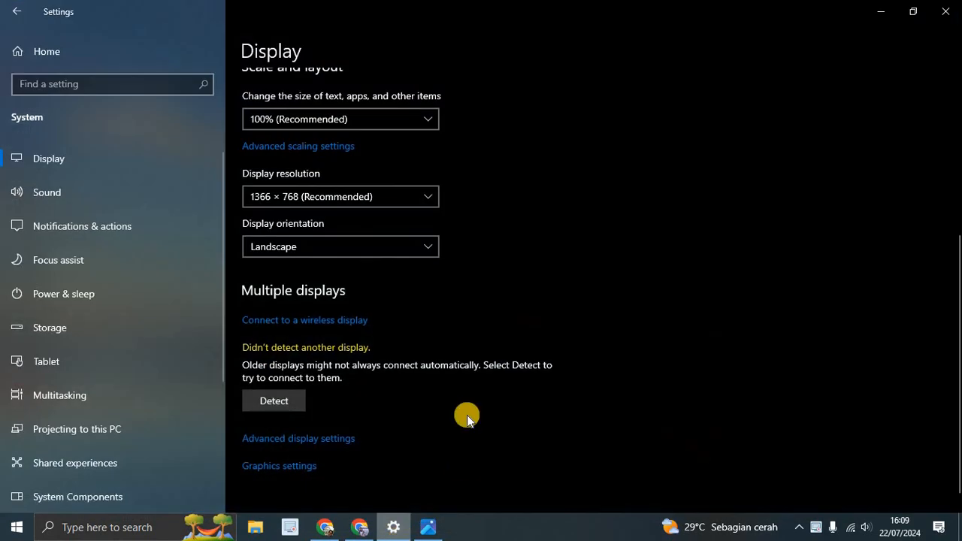
Step: Show the Photos screenshot of the four Win+P projection options with Extend boxed in red
scroll(up, 3)
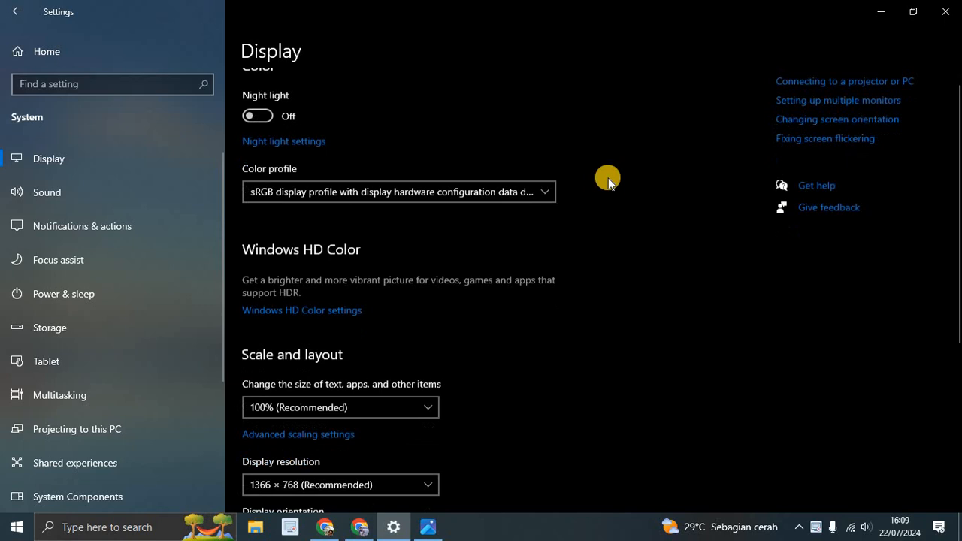
scroll(down, 3)
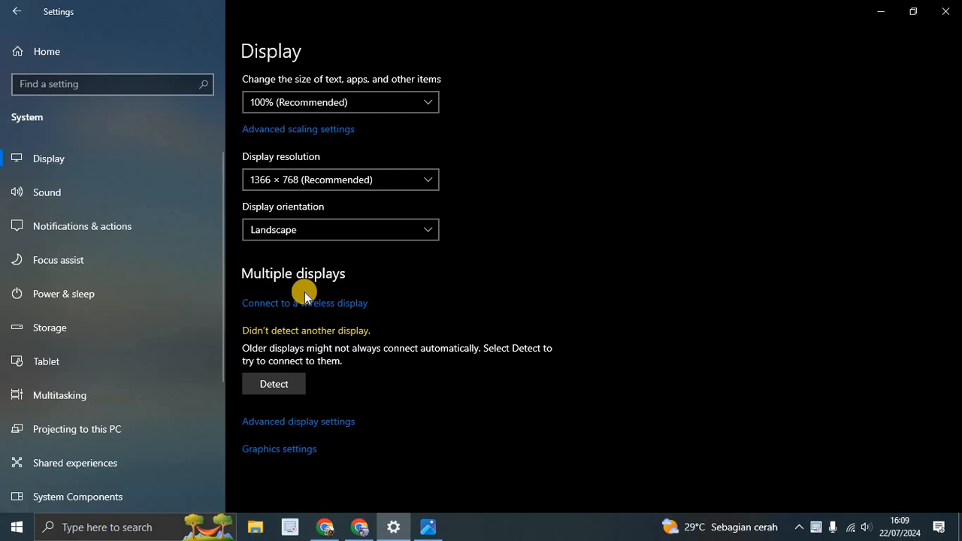
mouse_move(299, 310)
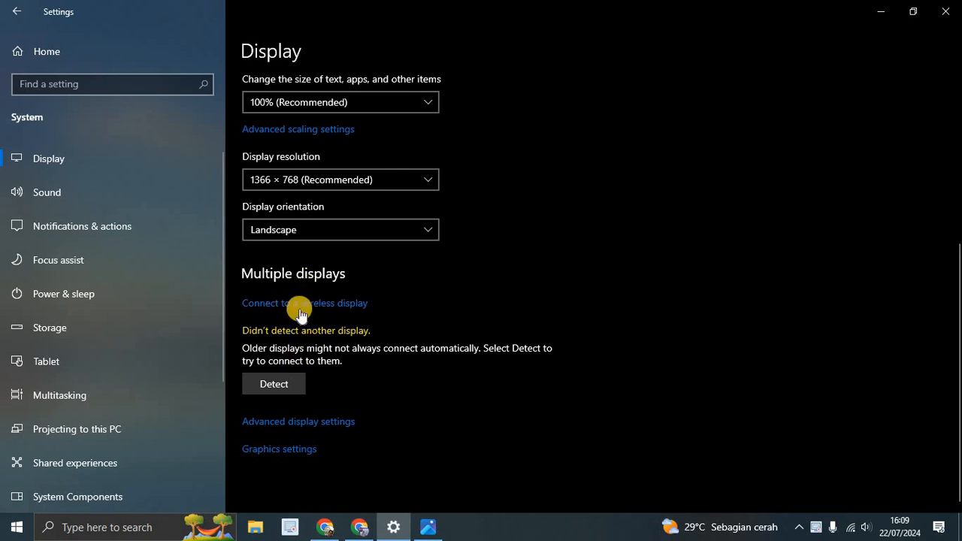
click(305, 303)
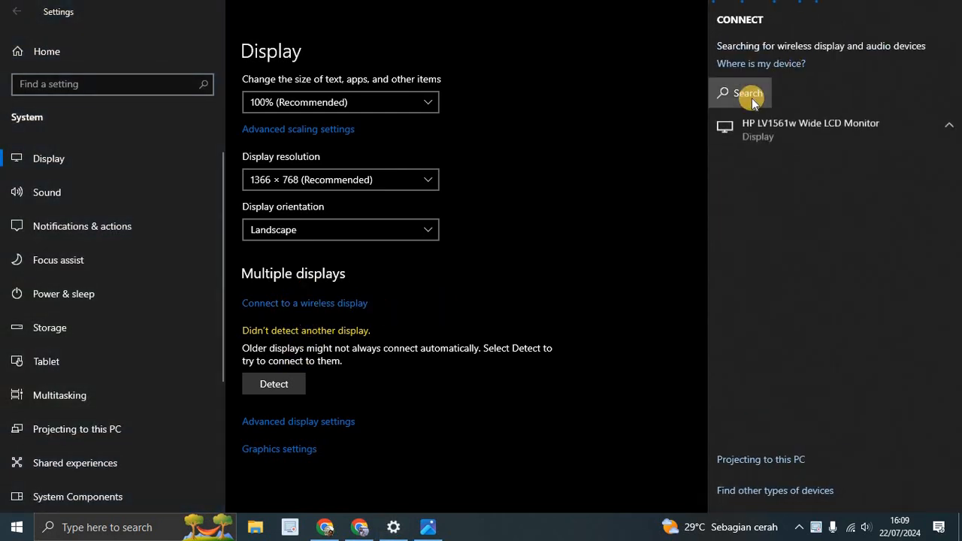
mouse_move(774, 68)
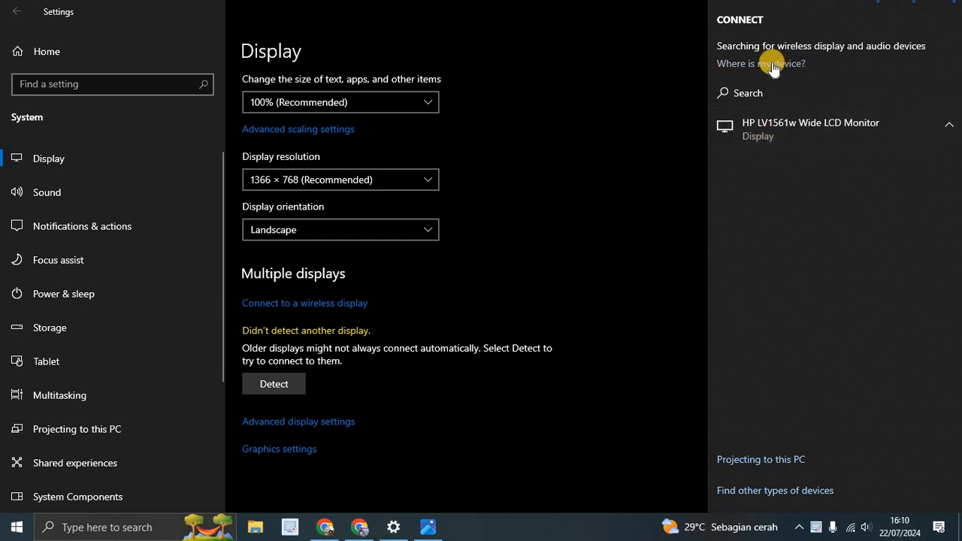
mouse_move(814, 433)
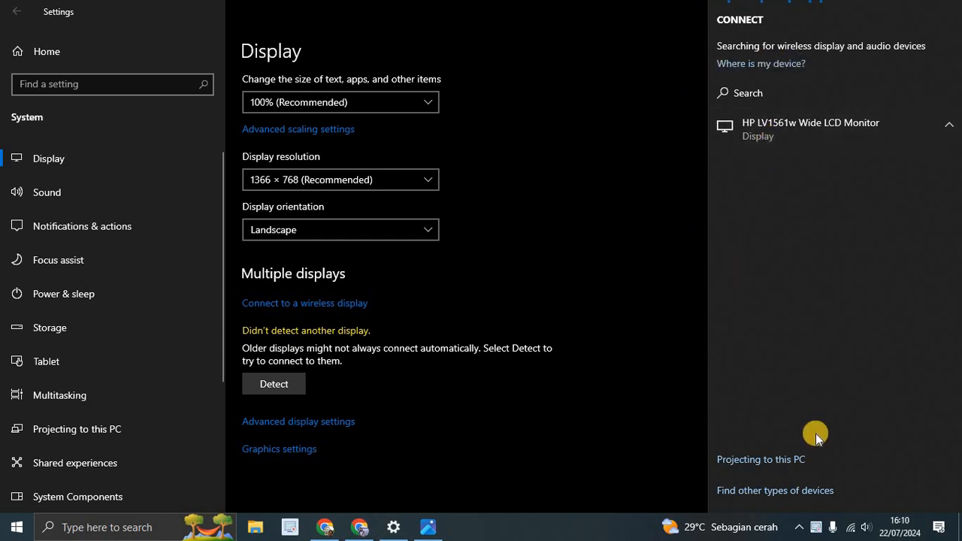
mouse_move(601, 223)
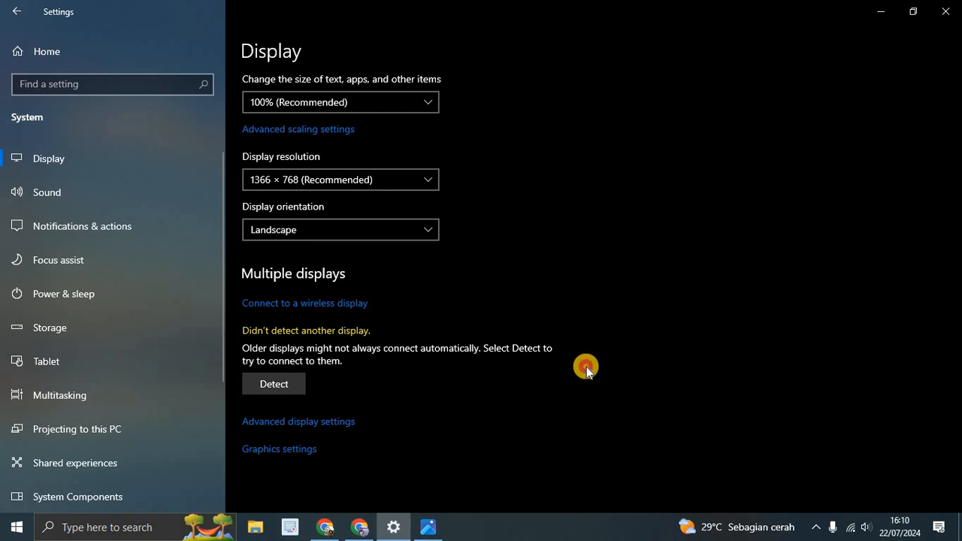
click(945, 11)
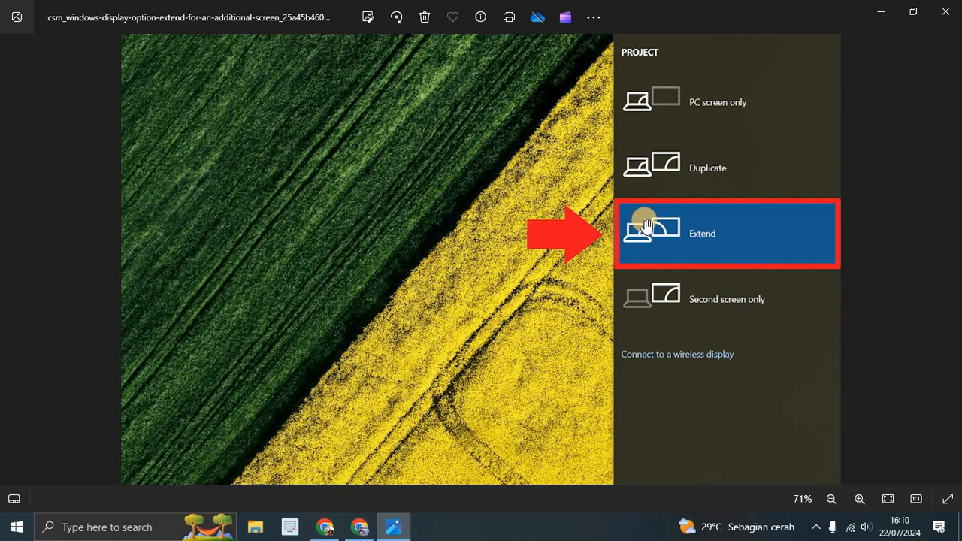
mouse_move(777, 237)
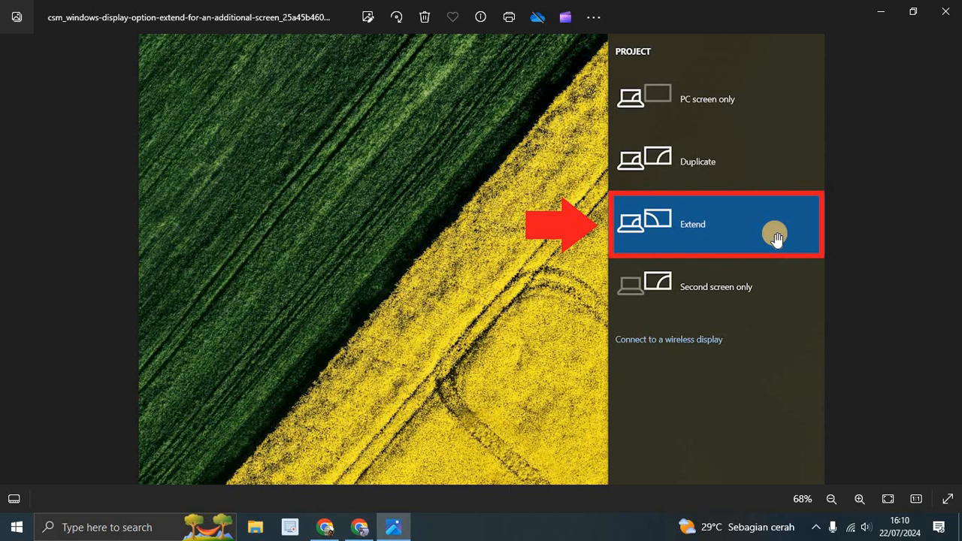
mouse_move(748, 102)
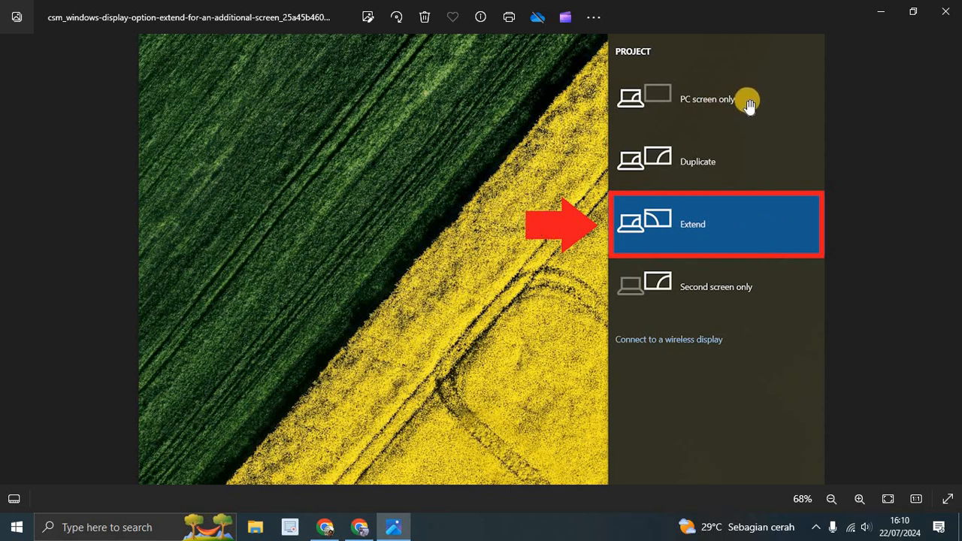
mouse_move(736, 296)
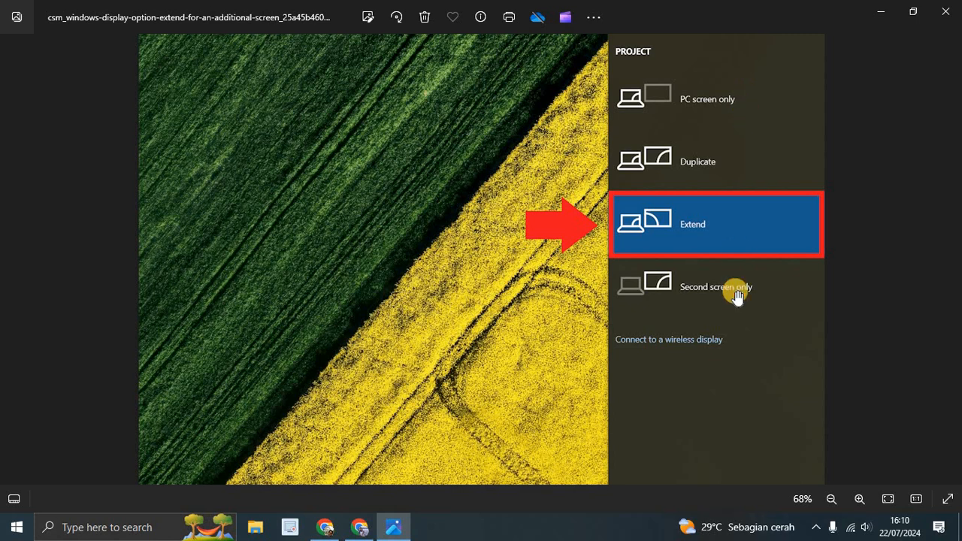
mouse_move(793, 181)
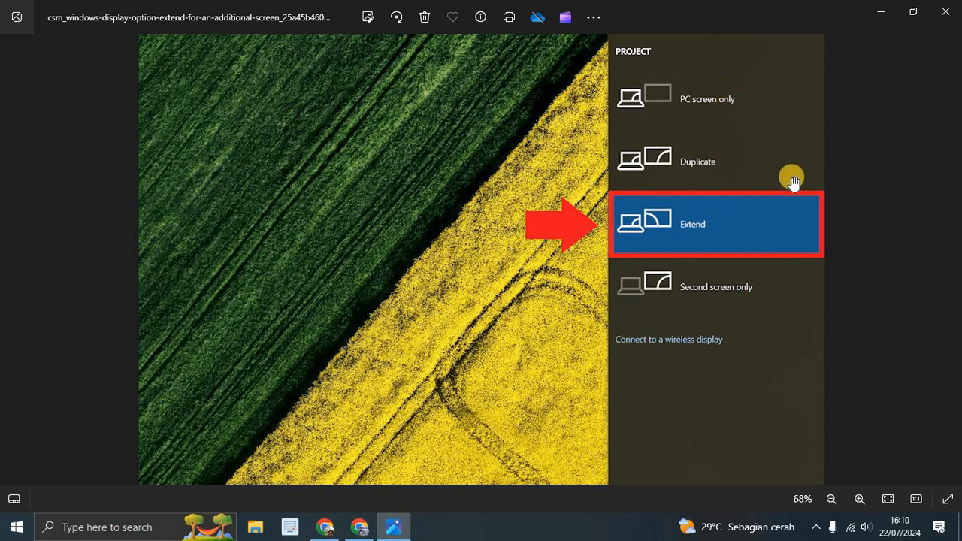
mouse_move(915, 223)
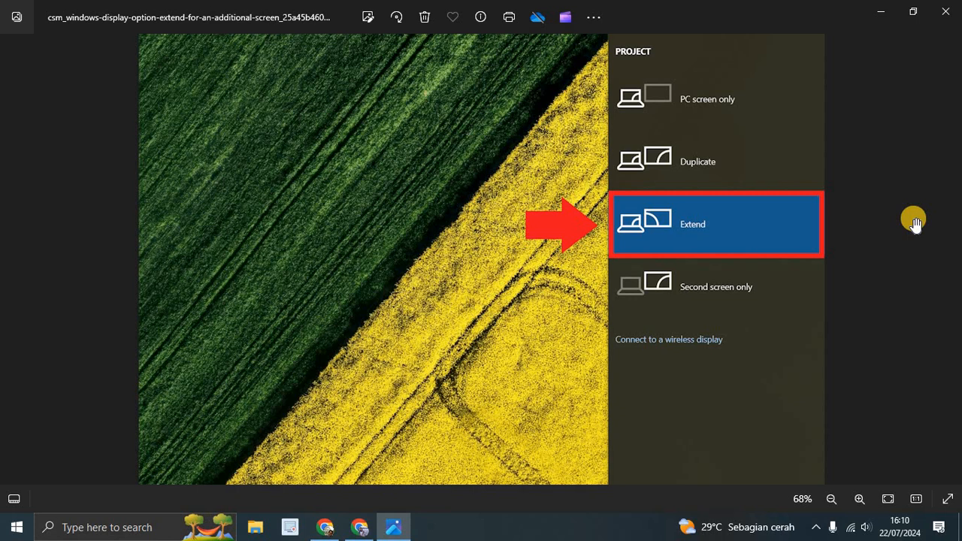